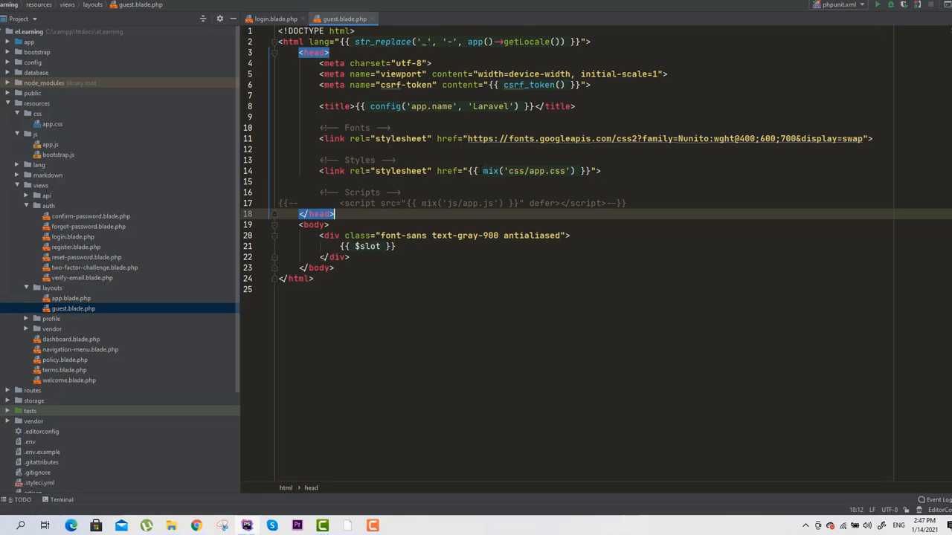
Uncomment the app.js script tag in guest.blade.php and switch to Chrome.
click(565, 171)
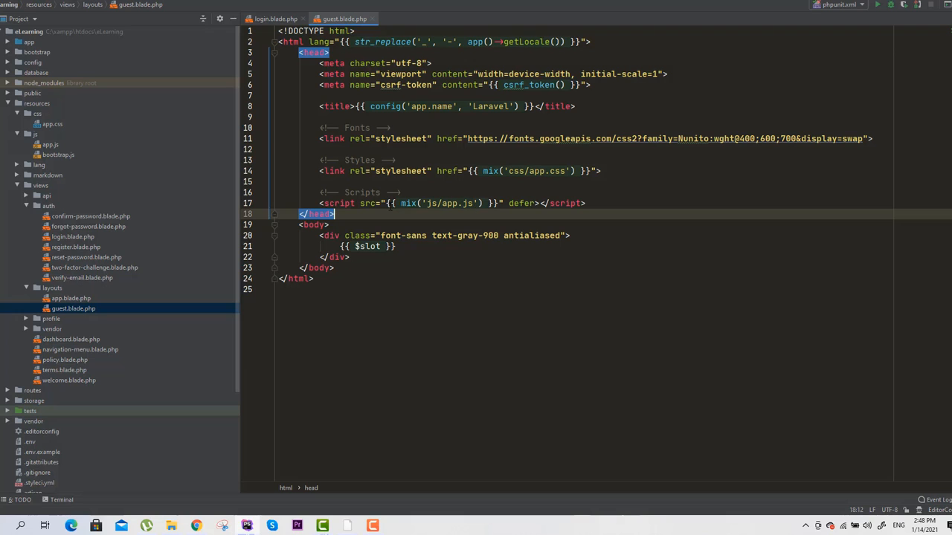
click(521, 202)
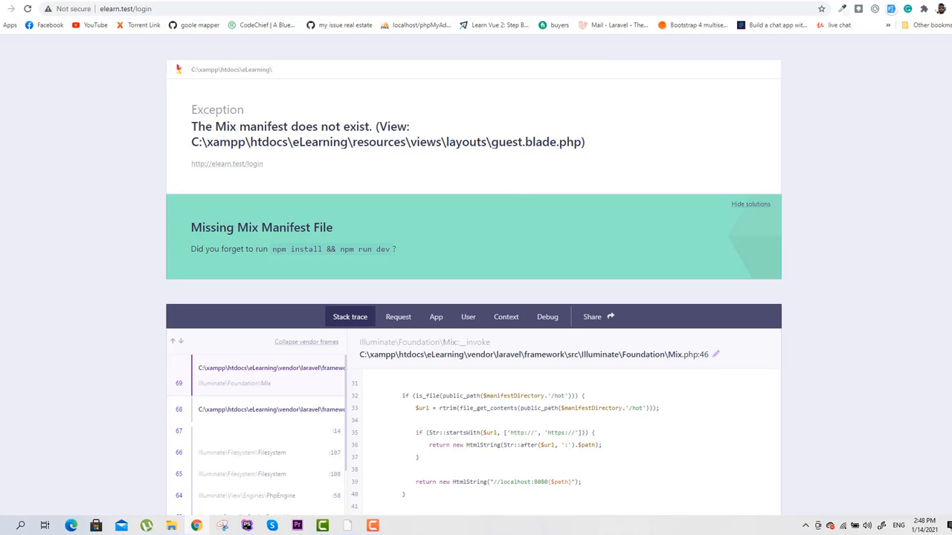
Download the 64-bit Windows Node.js .msi from nodejs.org and launch it.
click(112, 9)
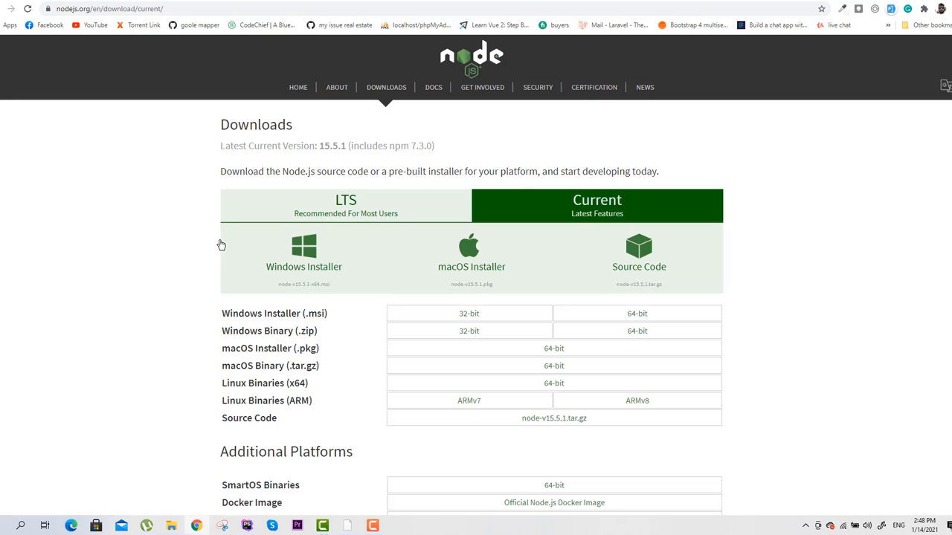
mouse_move(342, 132)
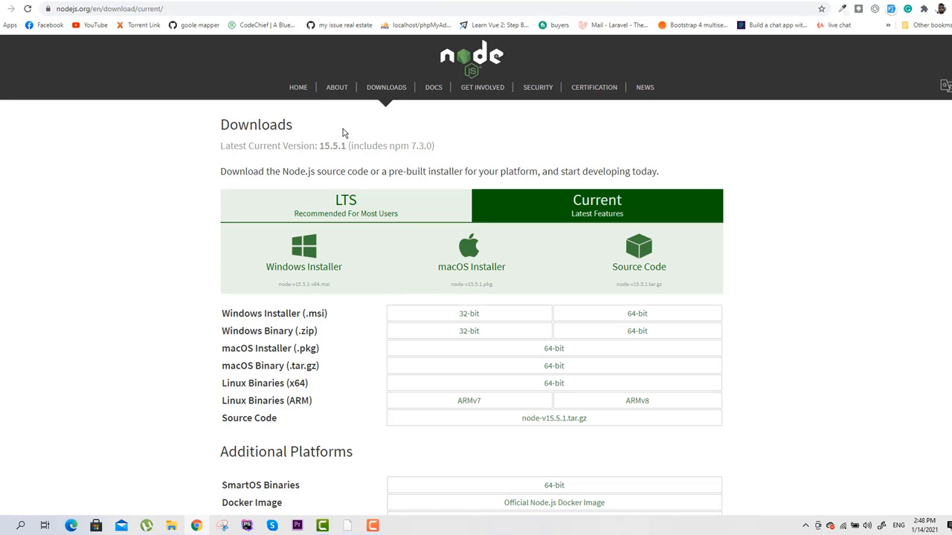
mouse_move(509, 183)
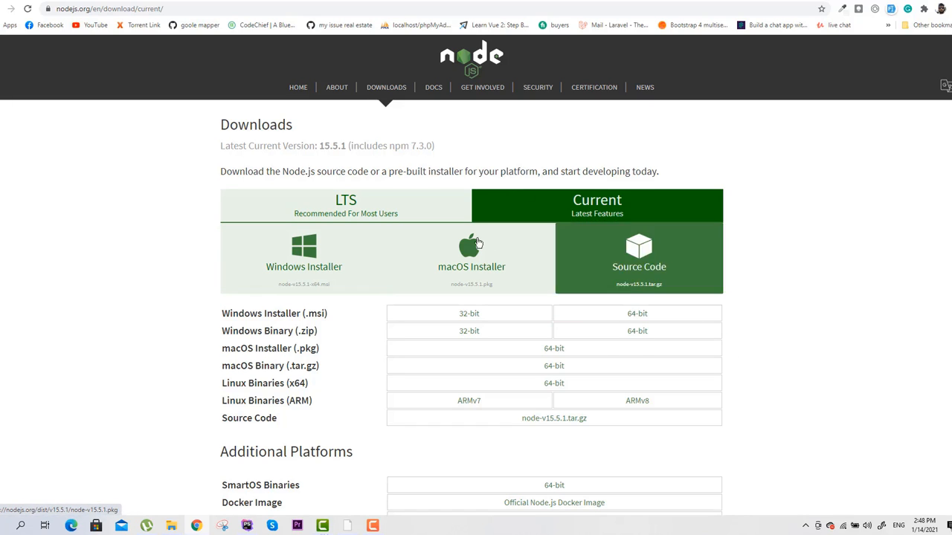
mouse_move(533, 216)
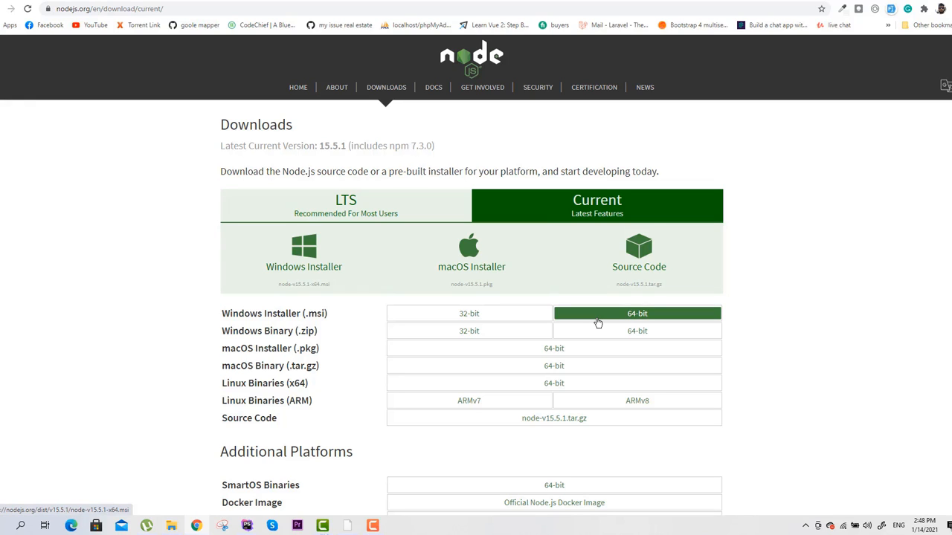
click(636, 313)
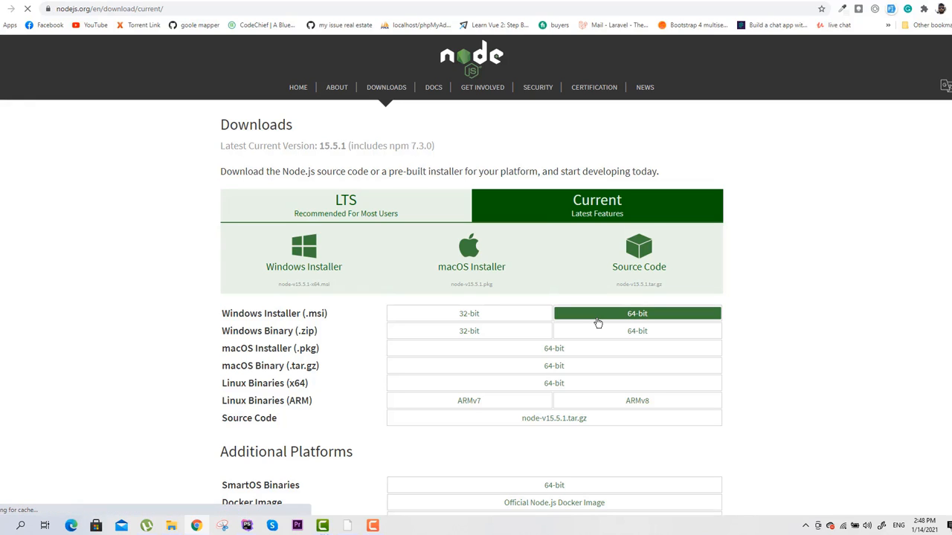
click(636, 313)
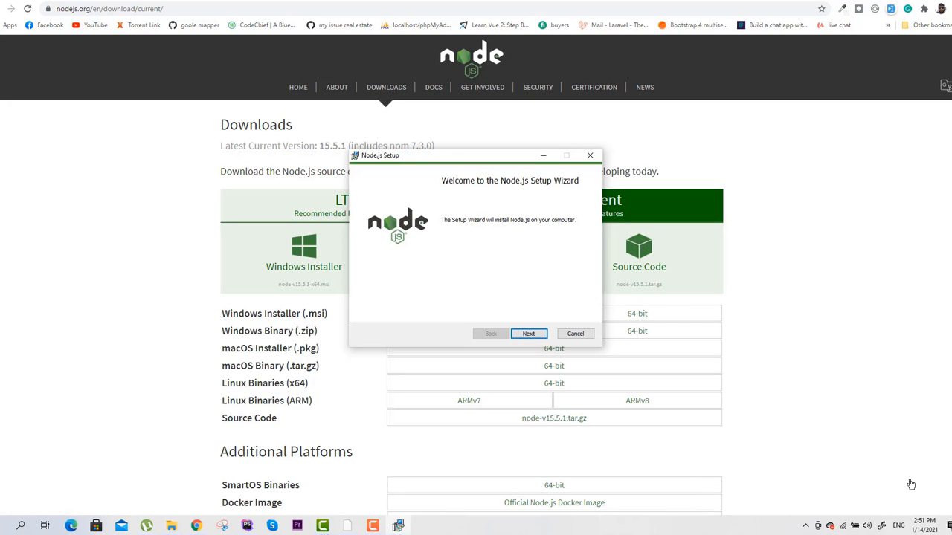
mouse_move(529, 333)
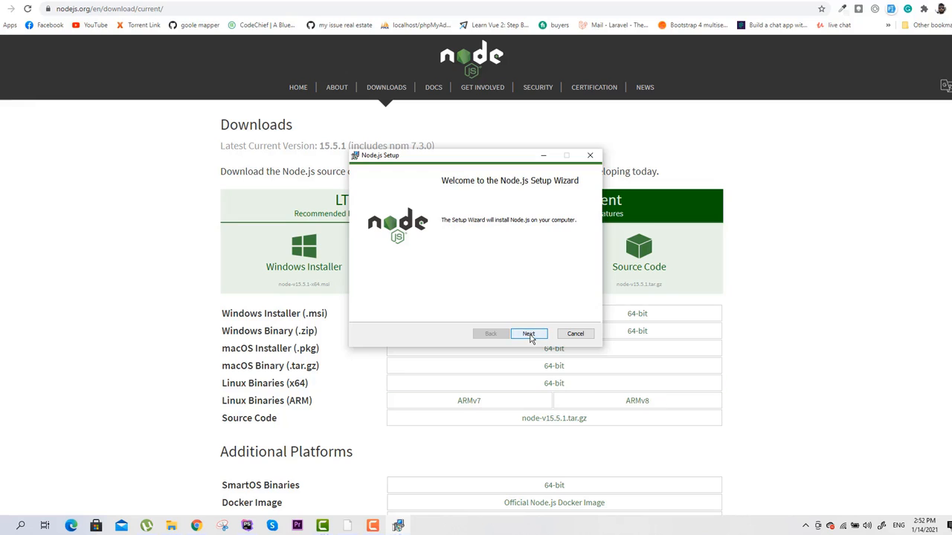
Install Node.js with the default location and features, accepting the license, then finish.
click(527, 333)
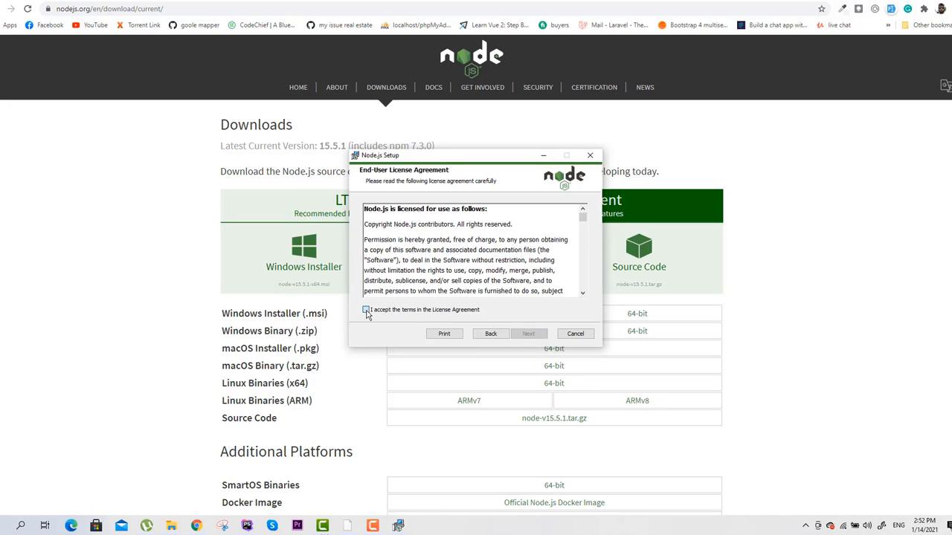
click(527, 334)
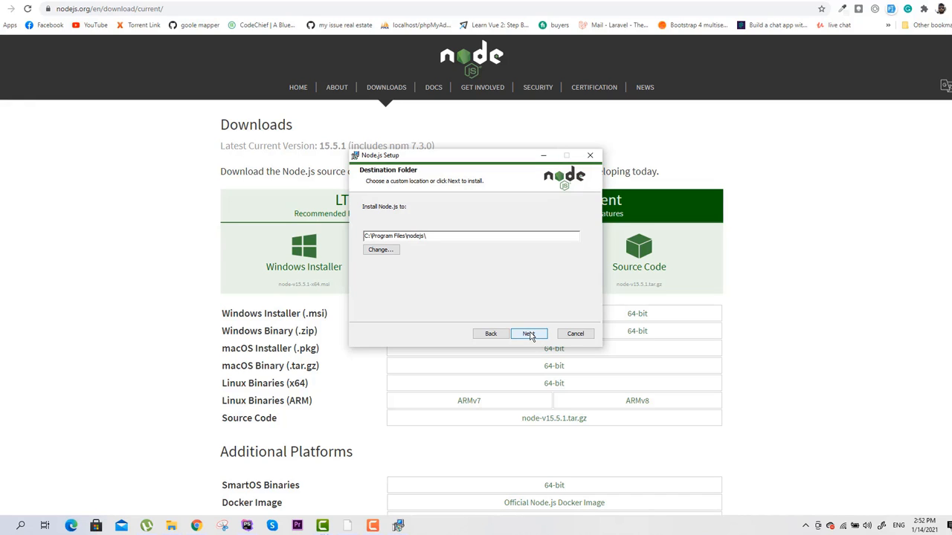
click(529, 333)
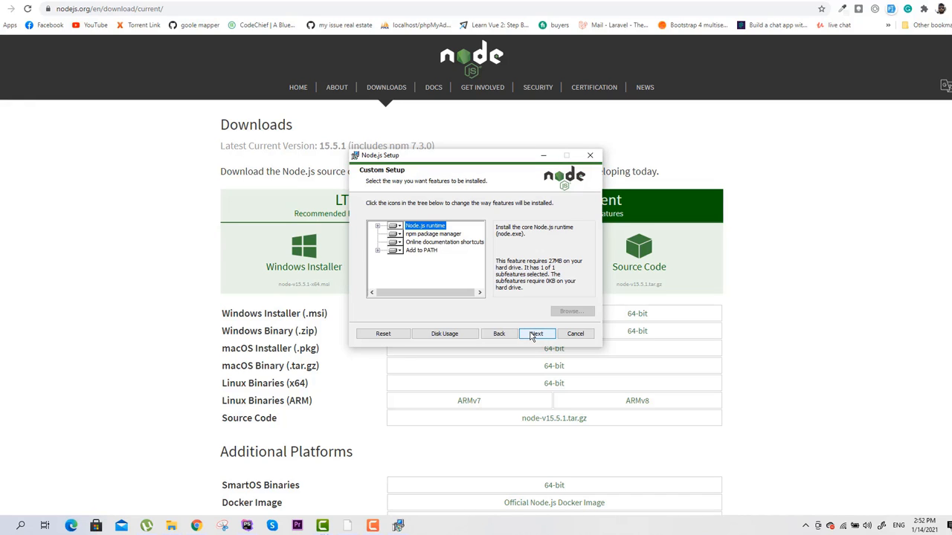
click(535, 333)
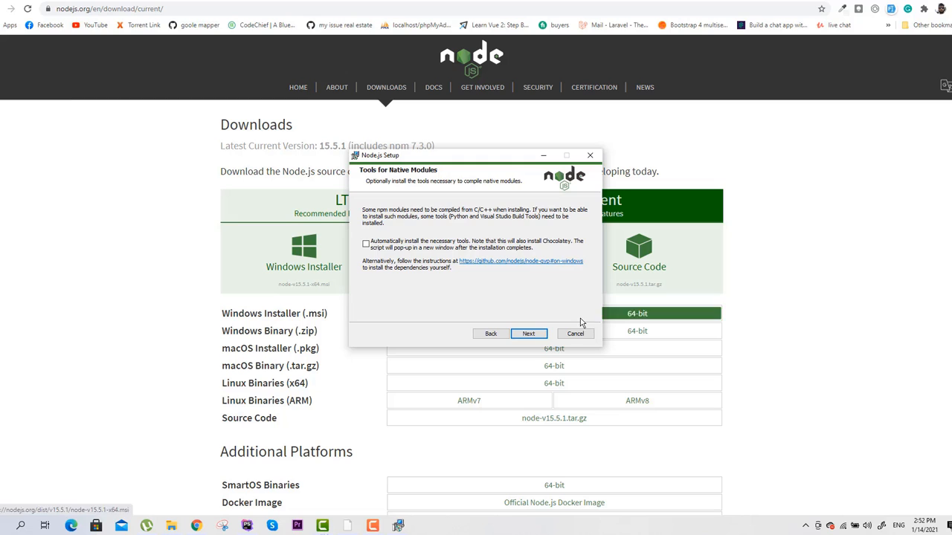
click(528, 333)
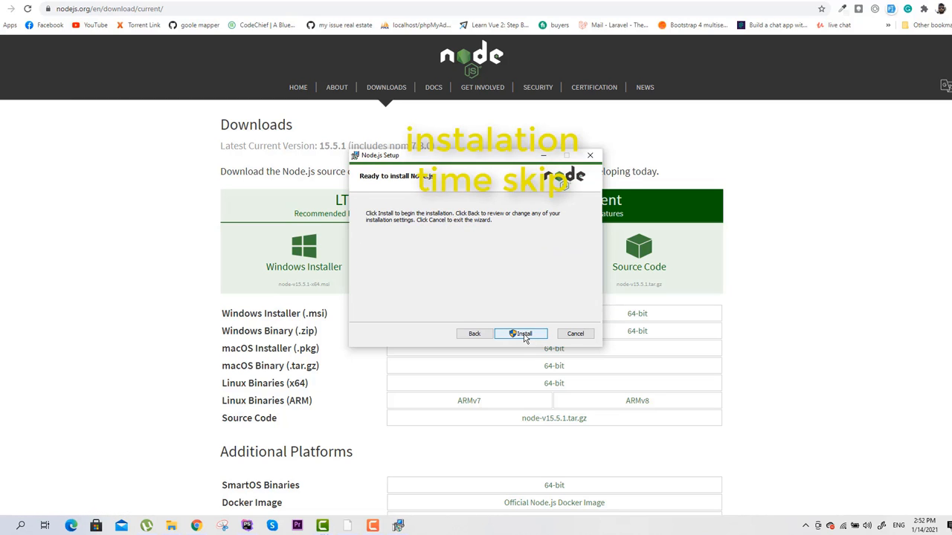
click(520, 333)
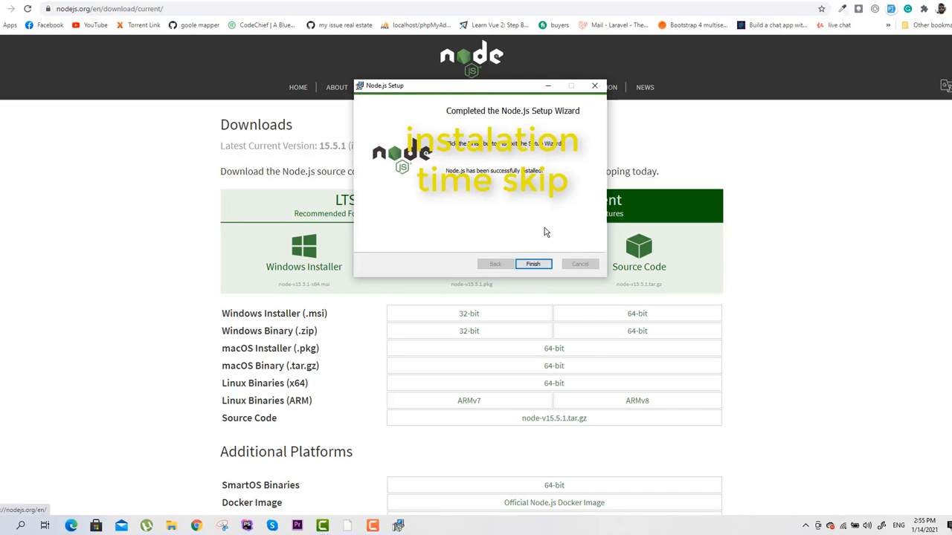
click(532, 265)
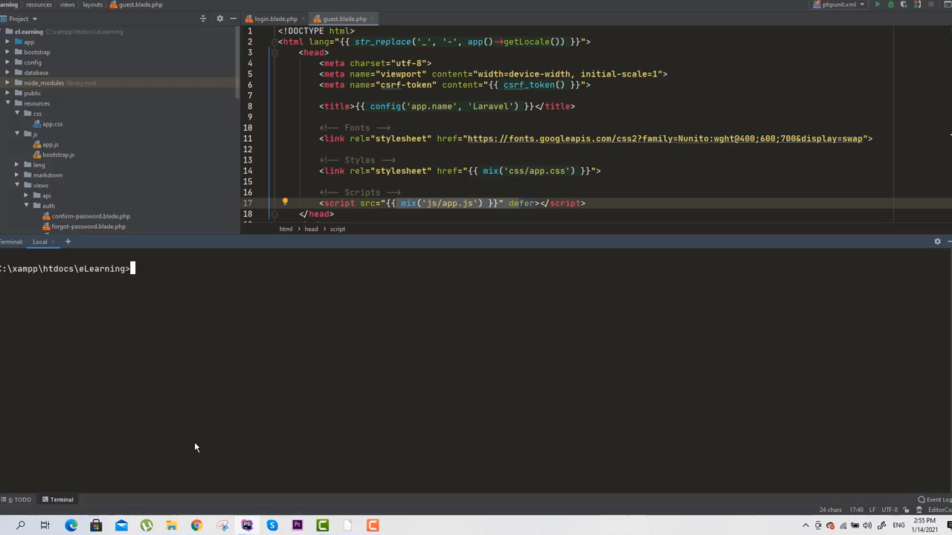
Run npm install in the eLearning project terminal.
text(npm install)
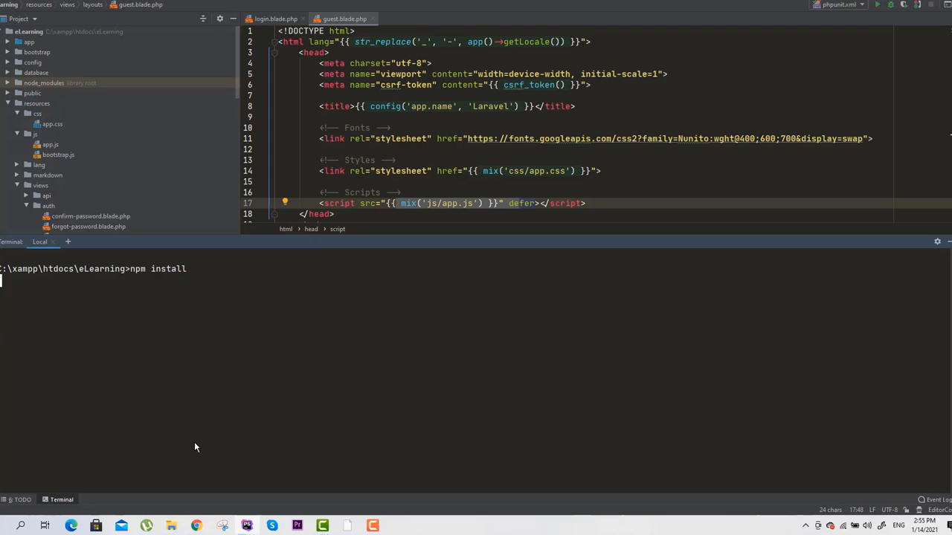
key(Return)
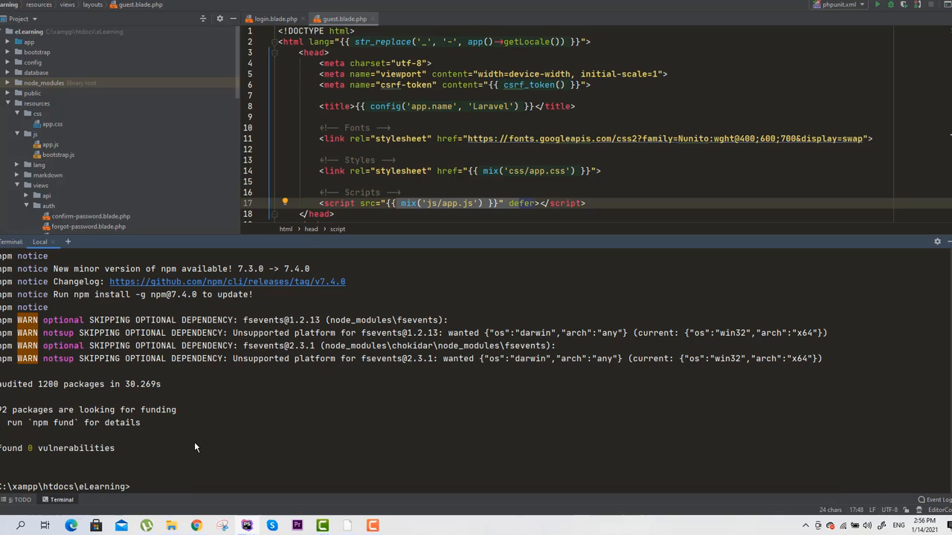
Run npm run dev so Laravel Mix compiles js/app.js and css/app.css.
text(npm)
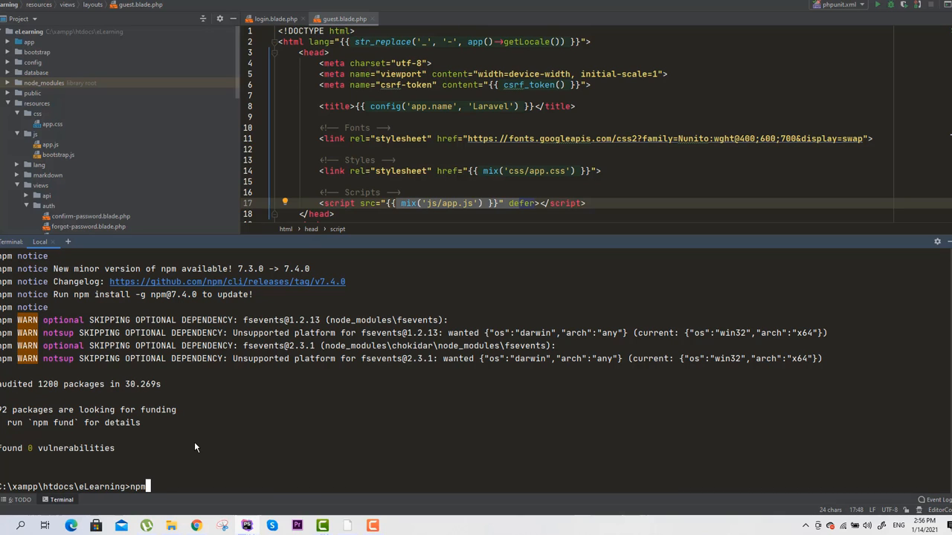
text(run)
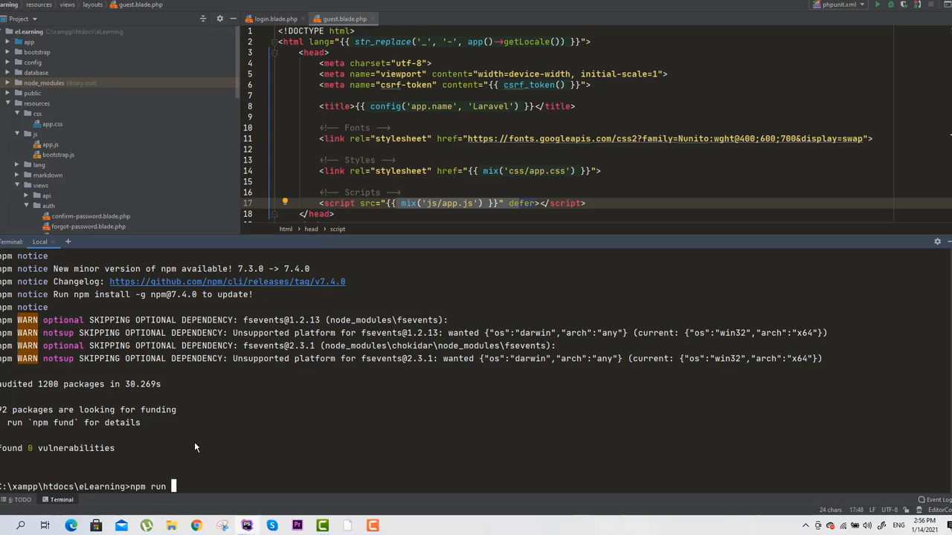
text(dev)
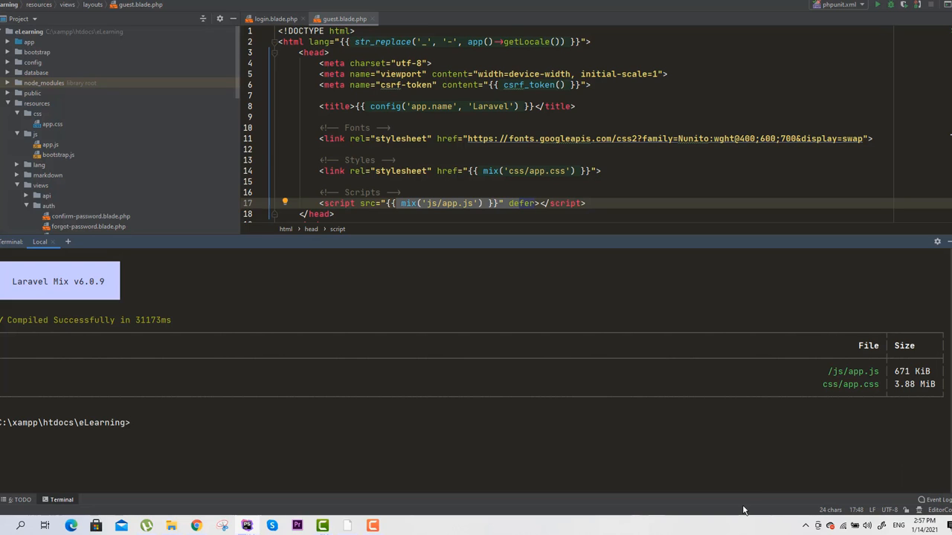
mouse_move(271, 393)
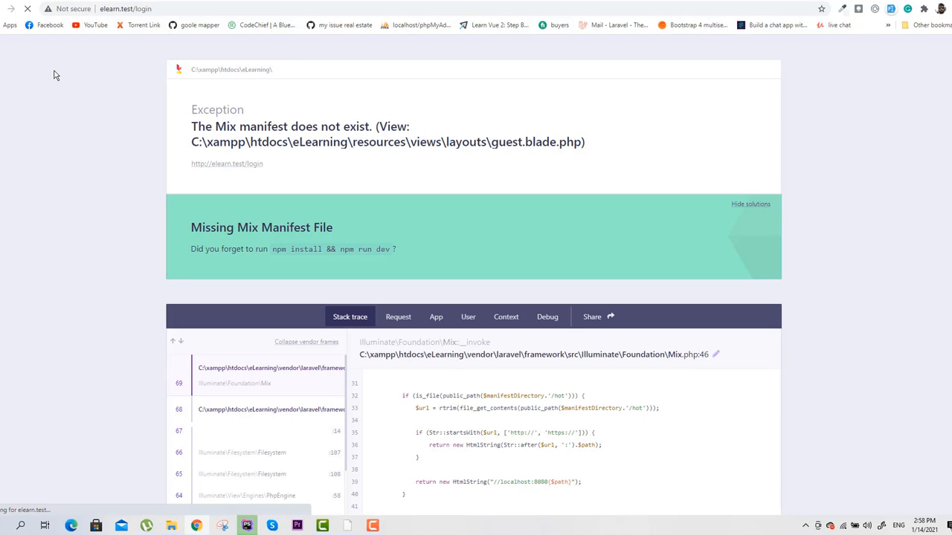
Reload the login page and go to the site's Laravel welcome page via the logo.
click(26, 9)
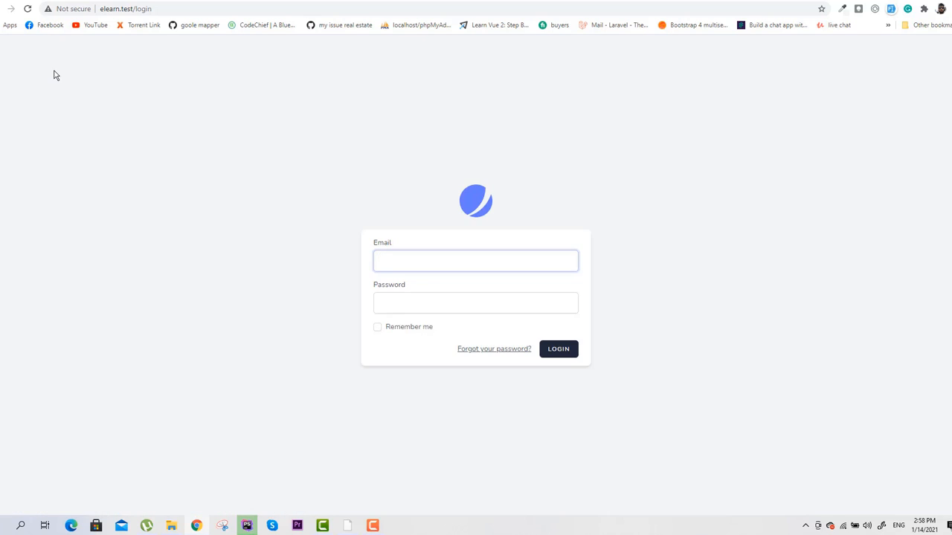
mouse_move(437, 183)
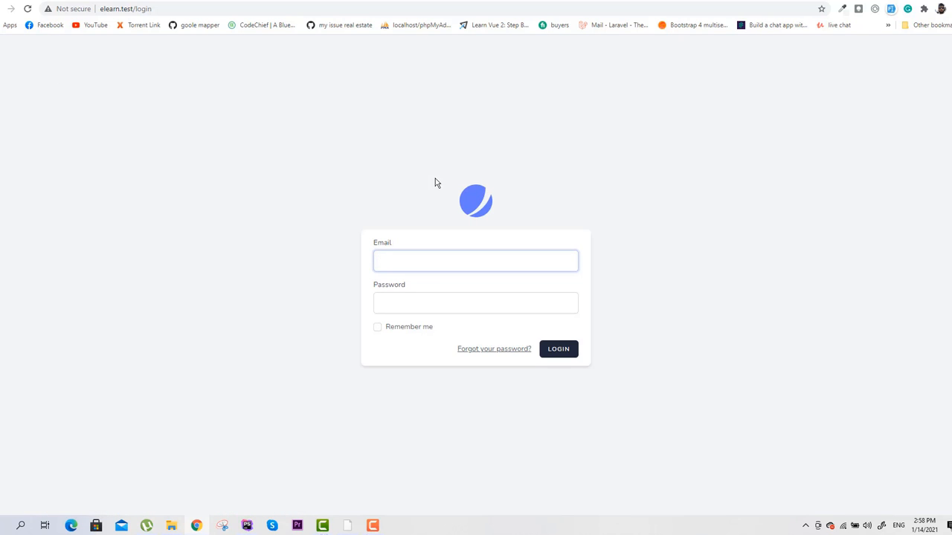
click(557, 348)
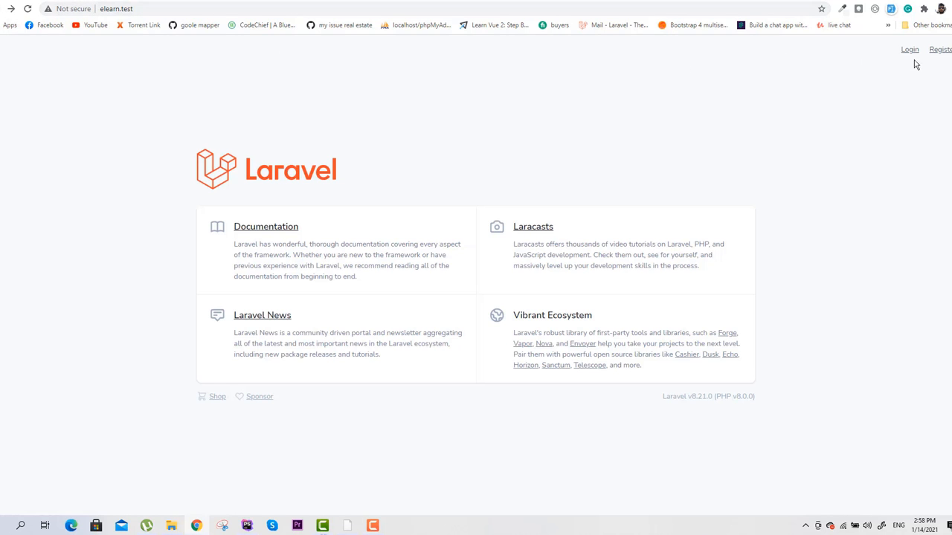
Go to the Register page from the welcome page and focus the Name field.
click(940, 49)
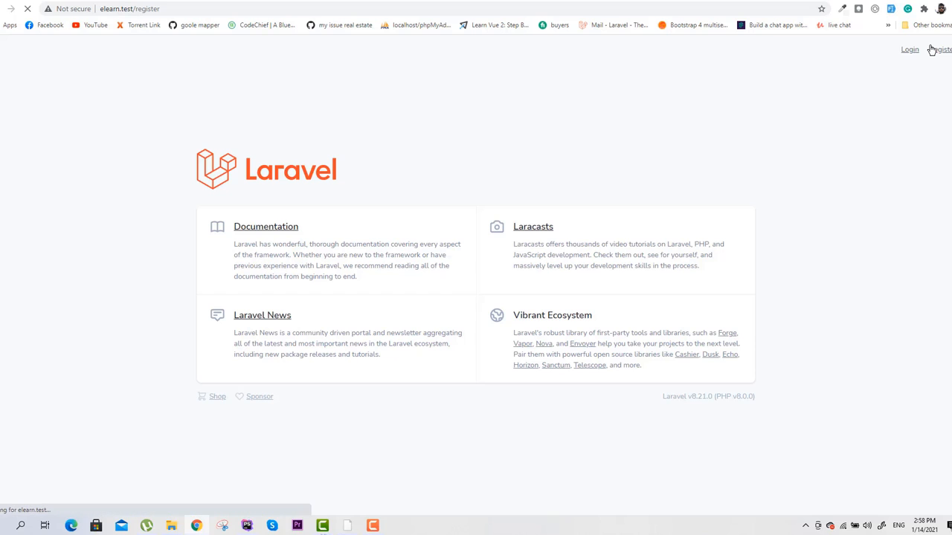
click(939, 50)
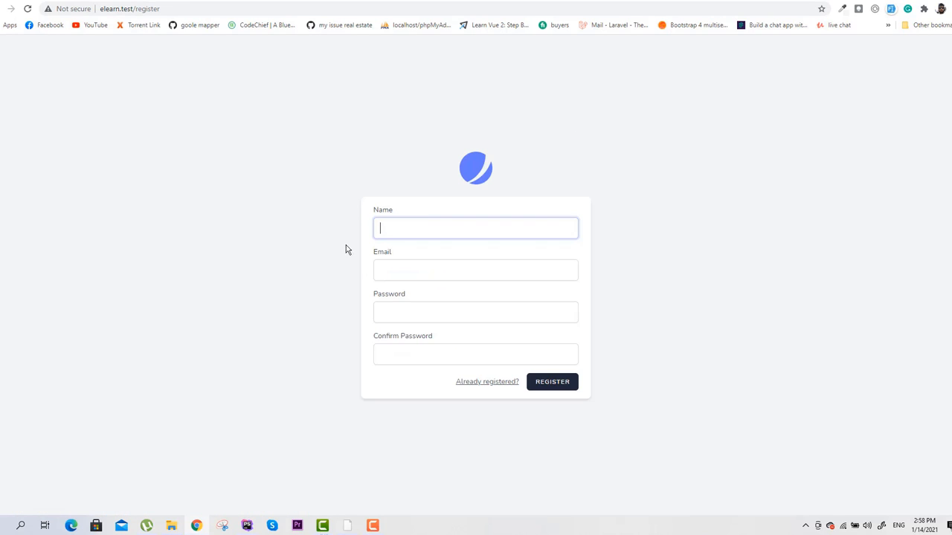
click(552, 381)
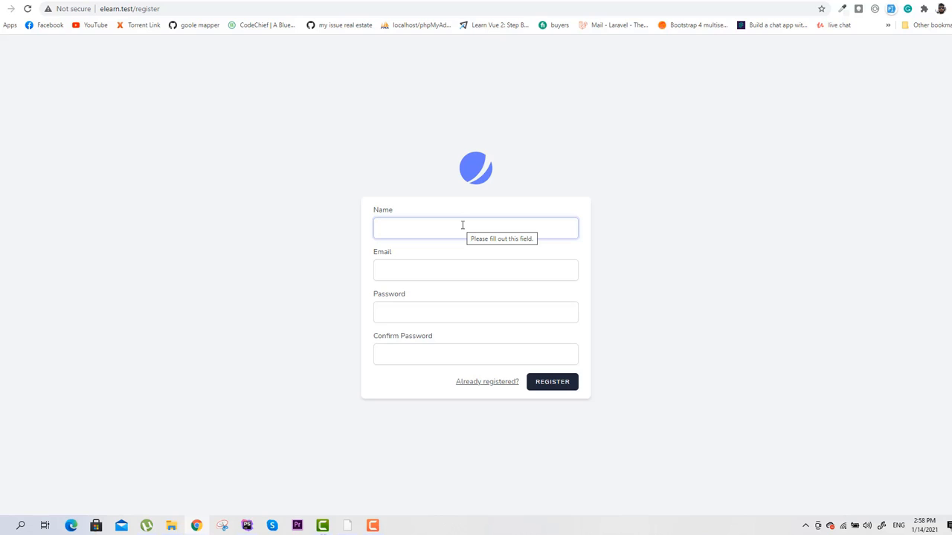
click(476, 228)
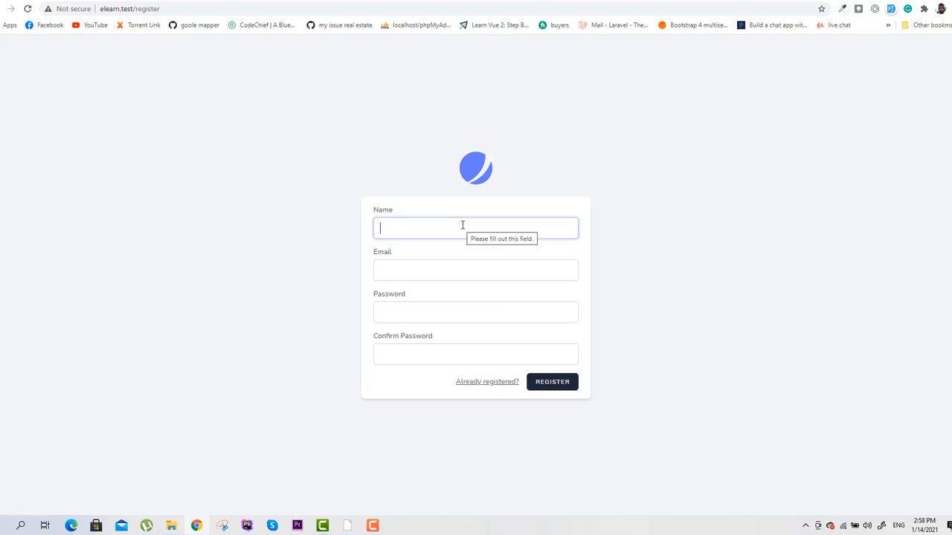